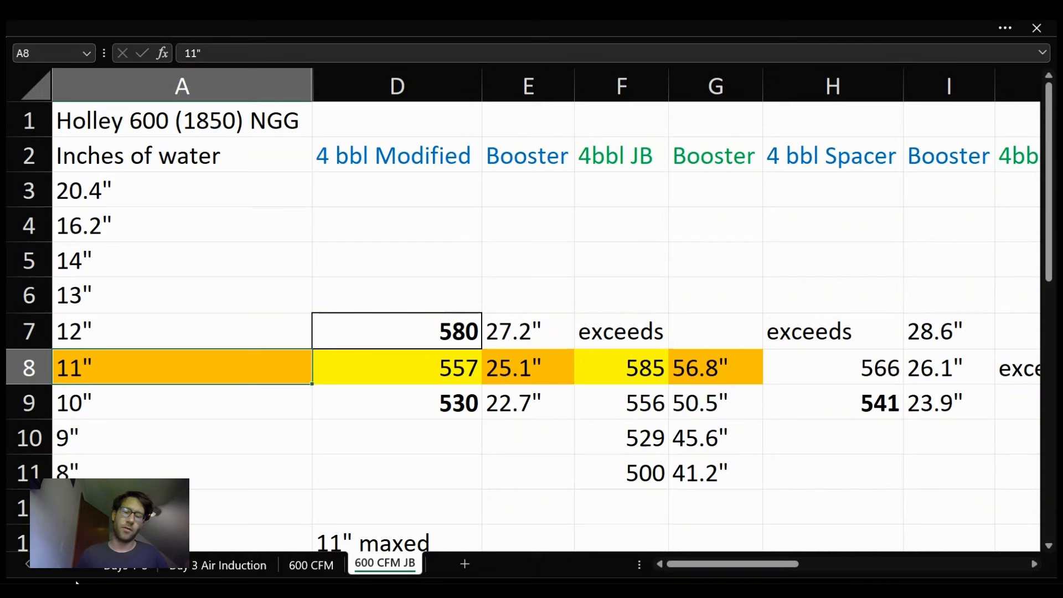
# Step: Select the 580 flow reading at 12", the 11" row label, 25.1" booster reading and 20.4" label
pyautogui.click(396, 331)
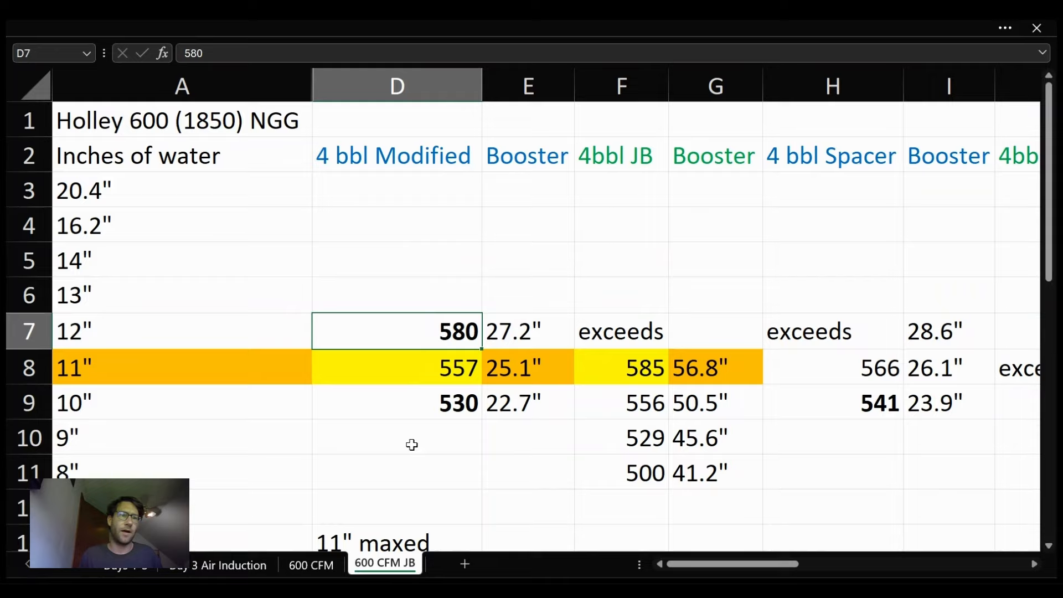
pyautogui.moveTo(482, 503)
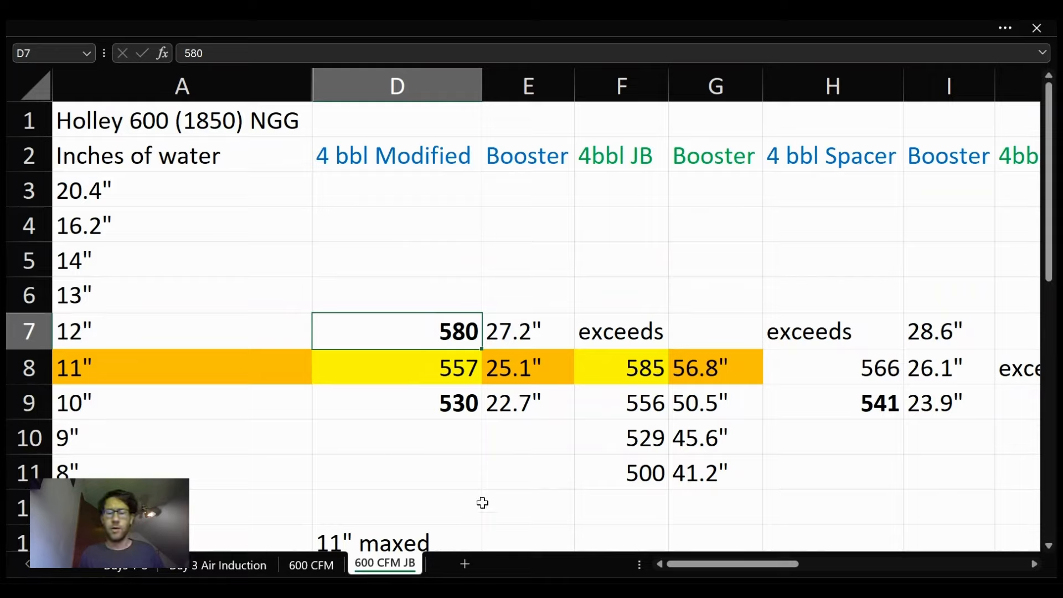
pyautogui.moveTo(317, 445)
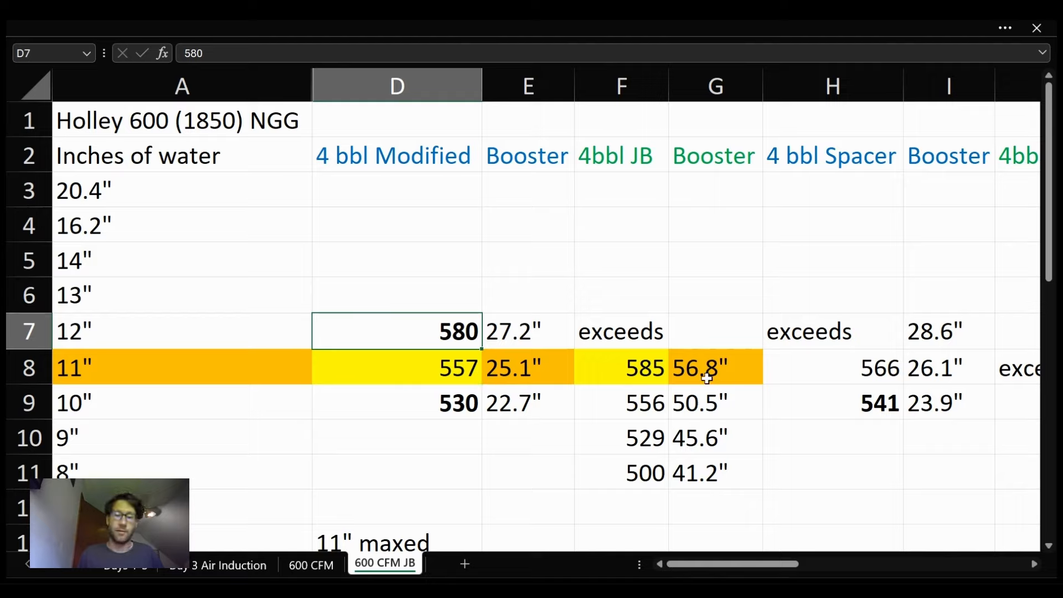
pyautogui.moveTo(618, 377)
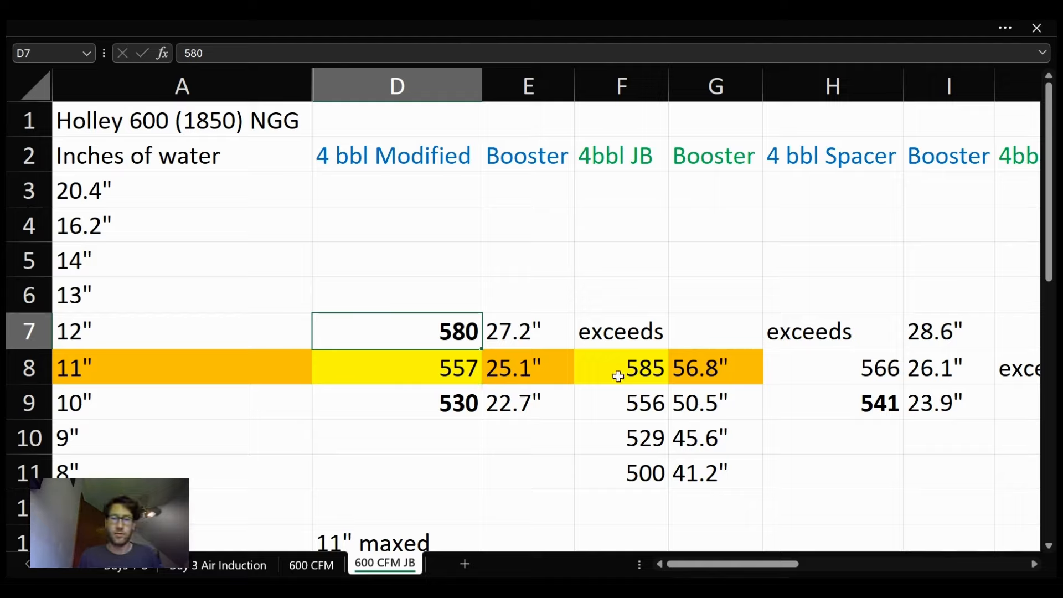
pyautogui.moveTo(163, 371)
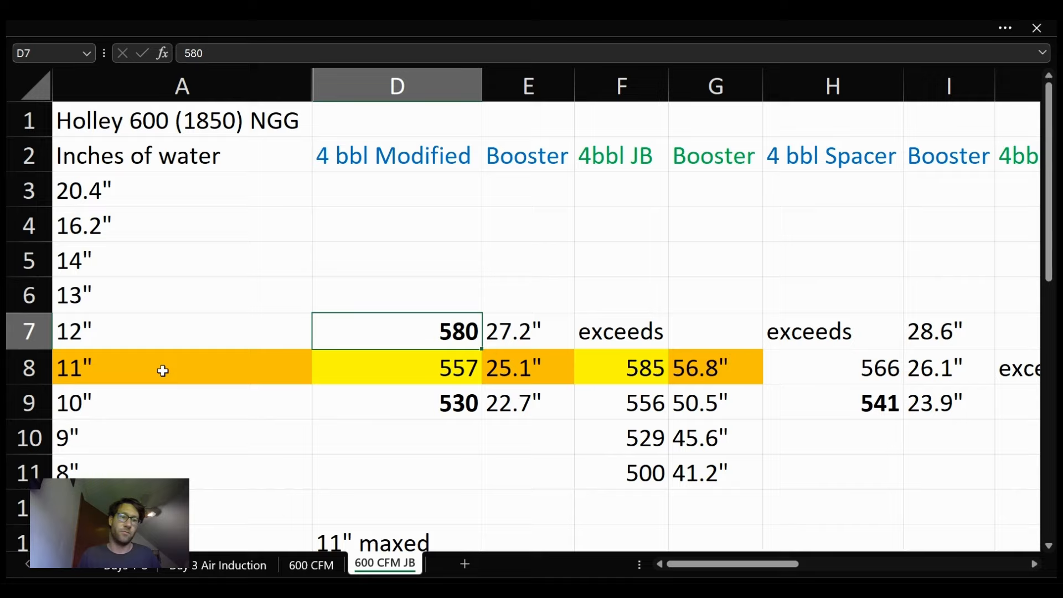
pyautogui.click(135, 371)
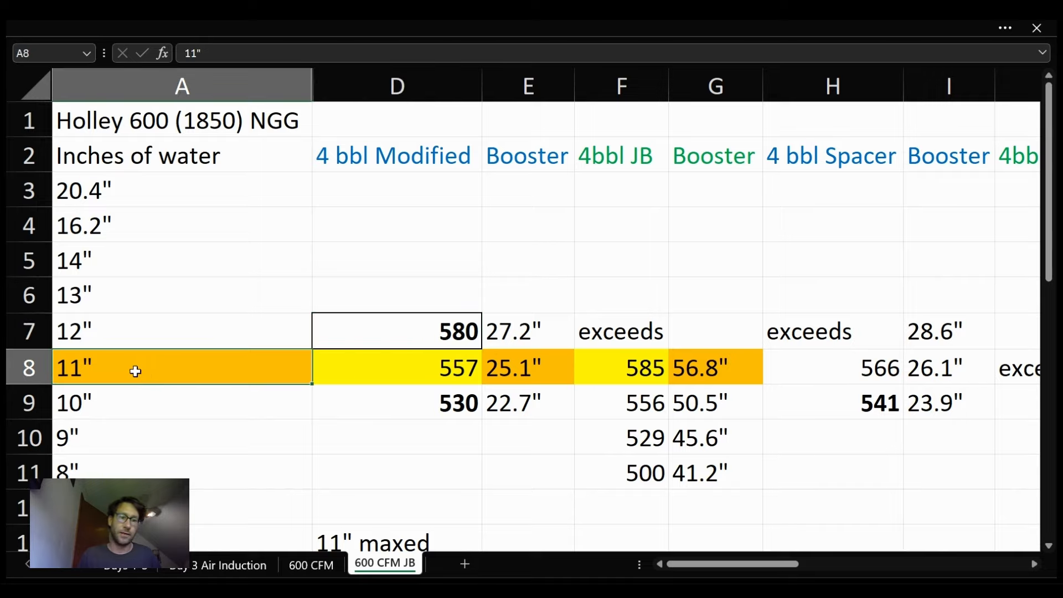
pyautogui.moveTo(99, 370)
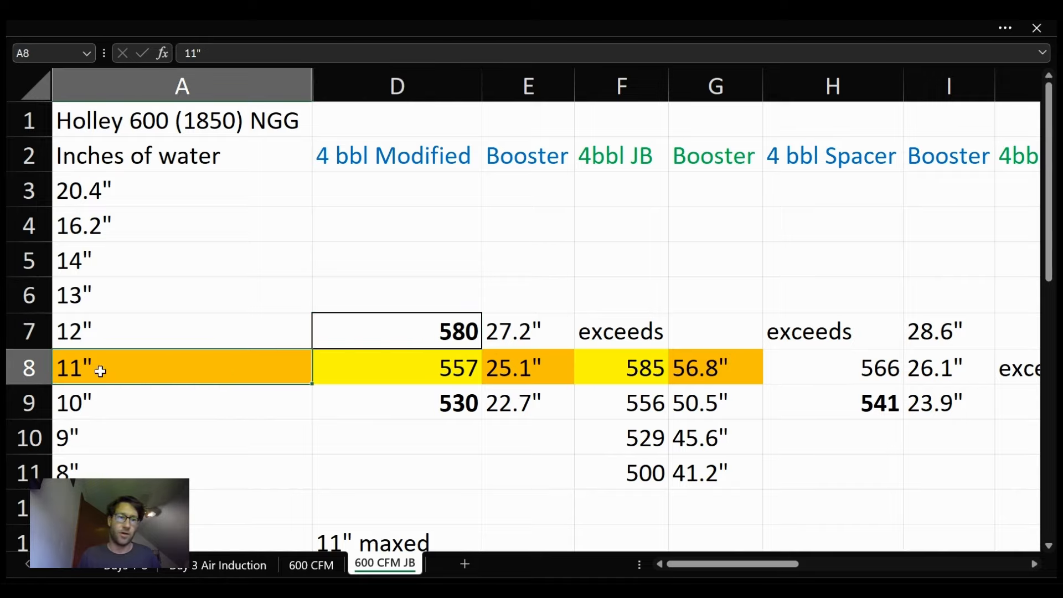
pyautogui.moveTo(118, 369)
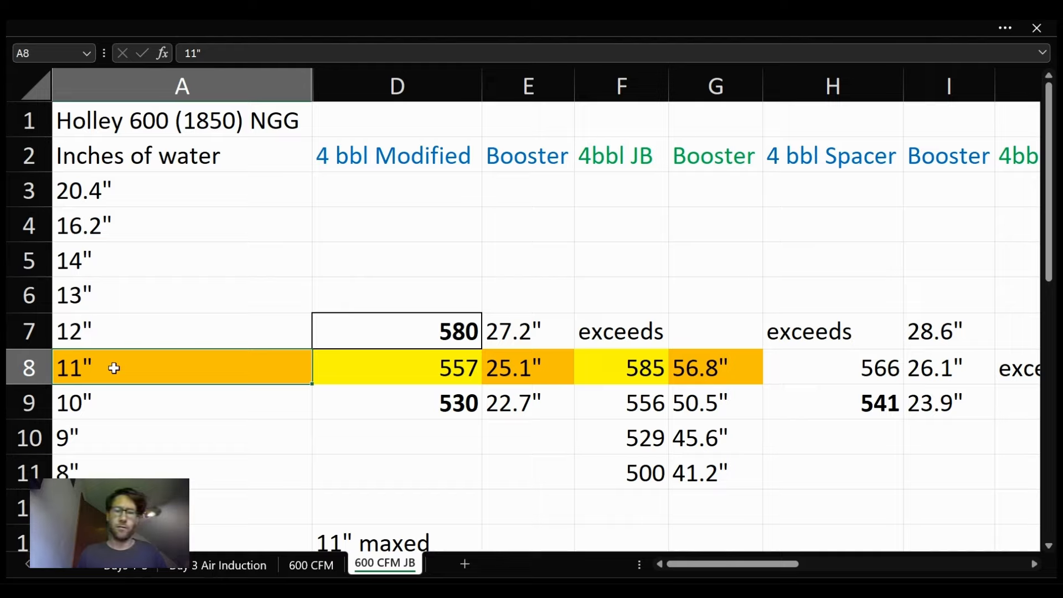
pyautogui.moveTo(99, 369)
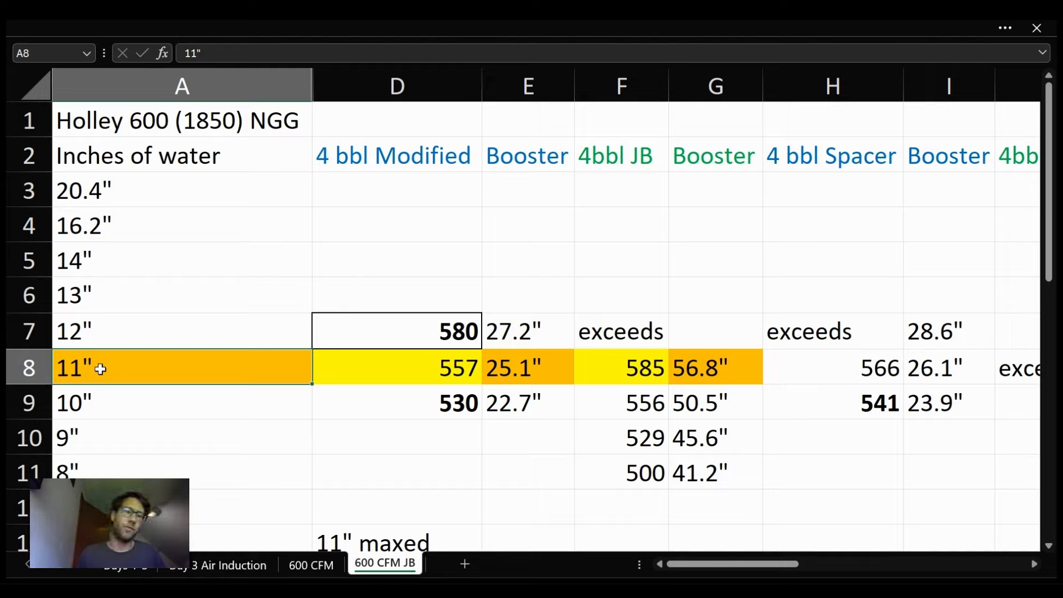
pyautogui.moveTo(513, 390)
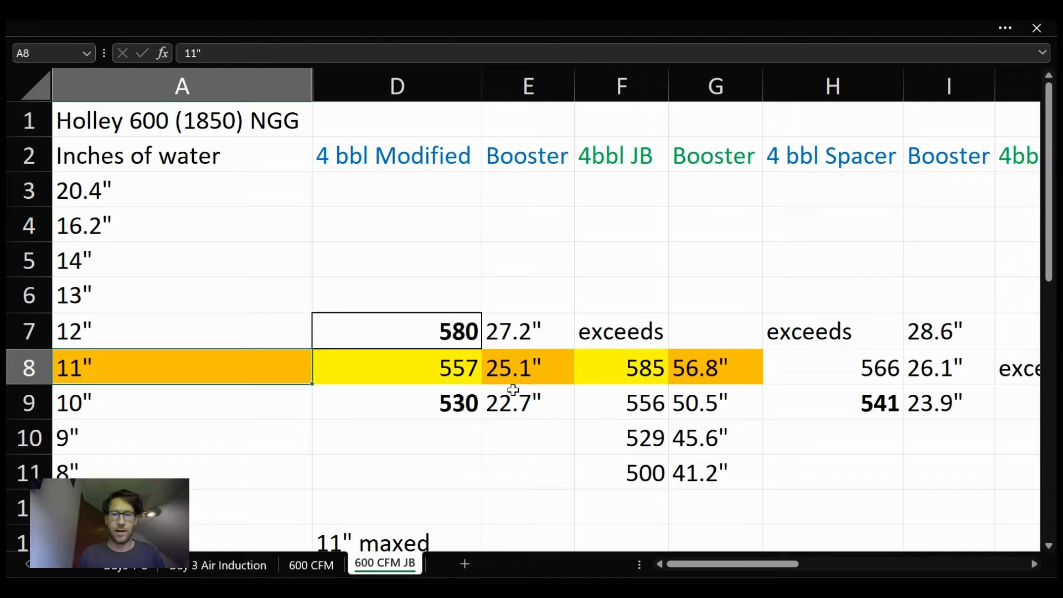
pyautogui.click(527, 367)
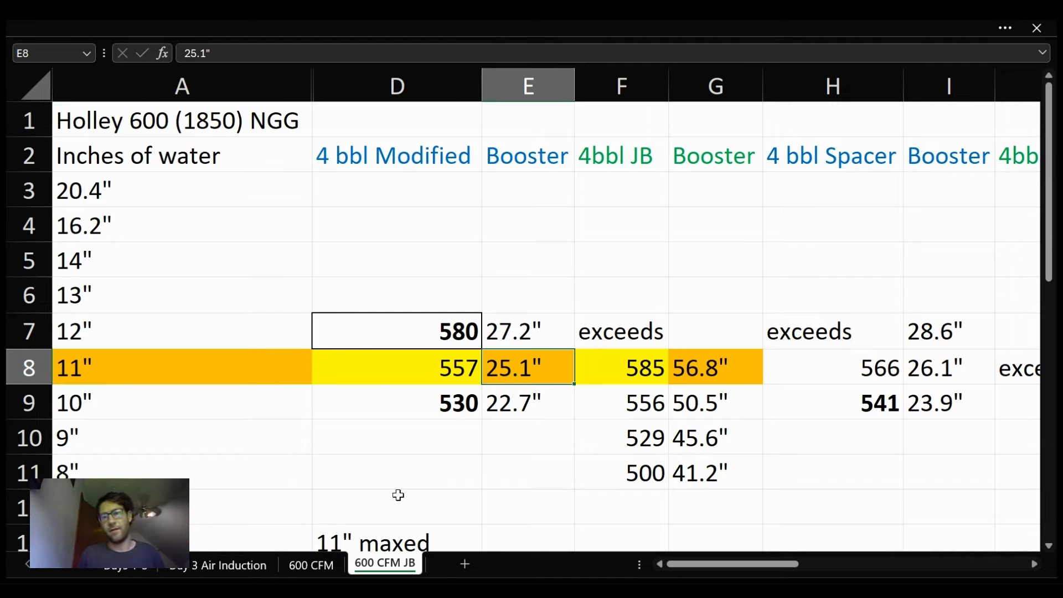
pyautogui.moveTo(496, 411)
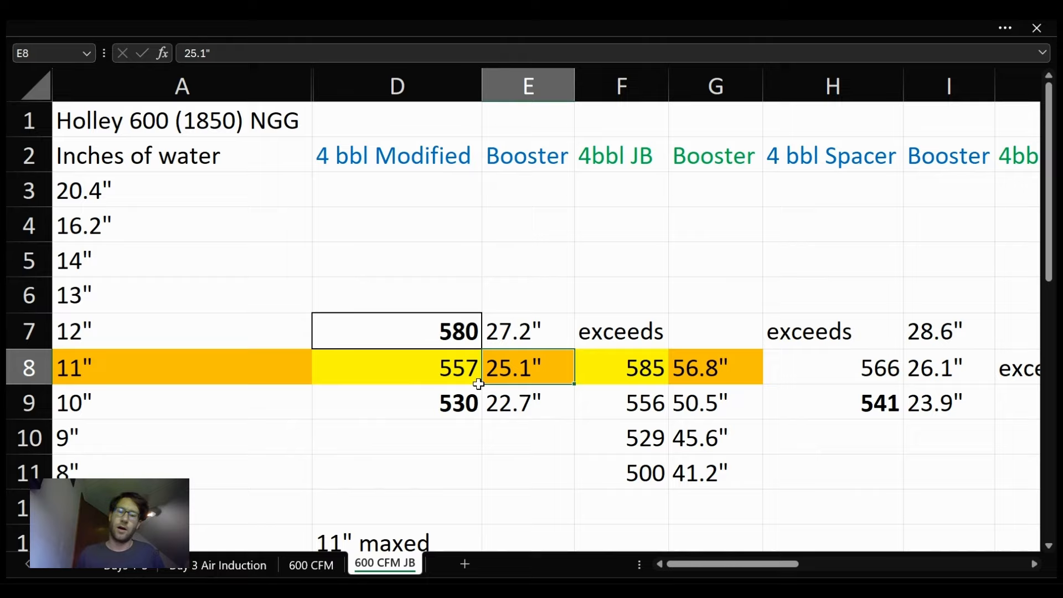
pyautogui.moveTo(723, 365)
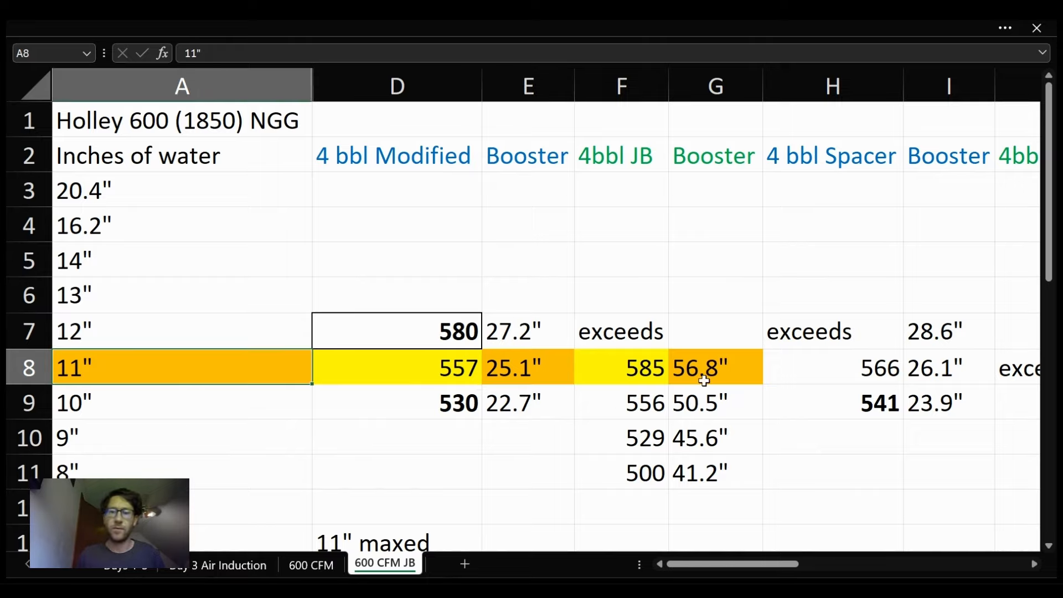
pyautogui.moveTo(434, 371)
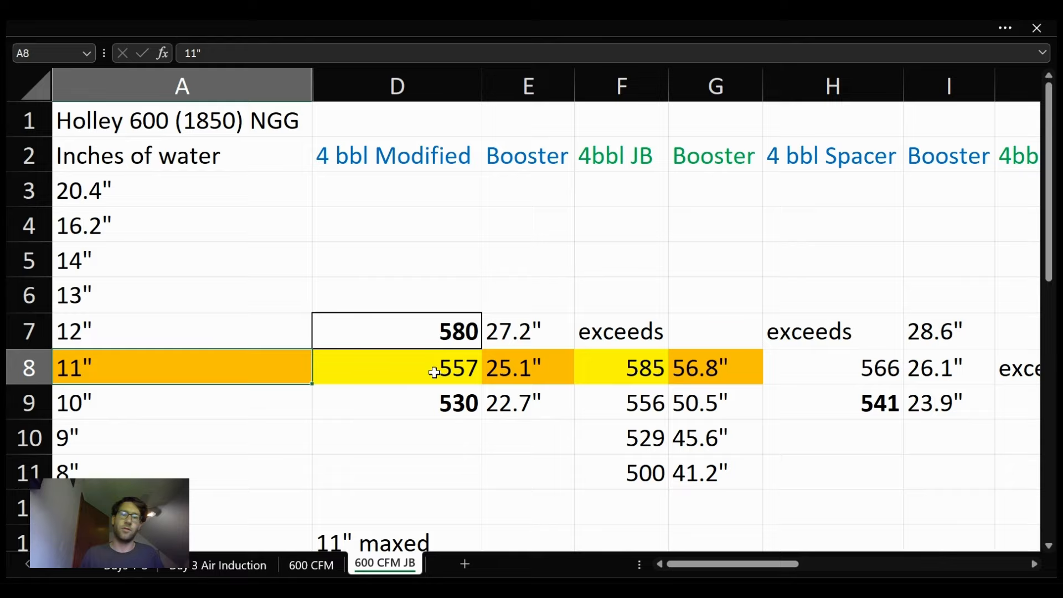
pyautogui.moveTo(822, 404)
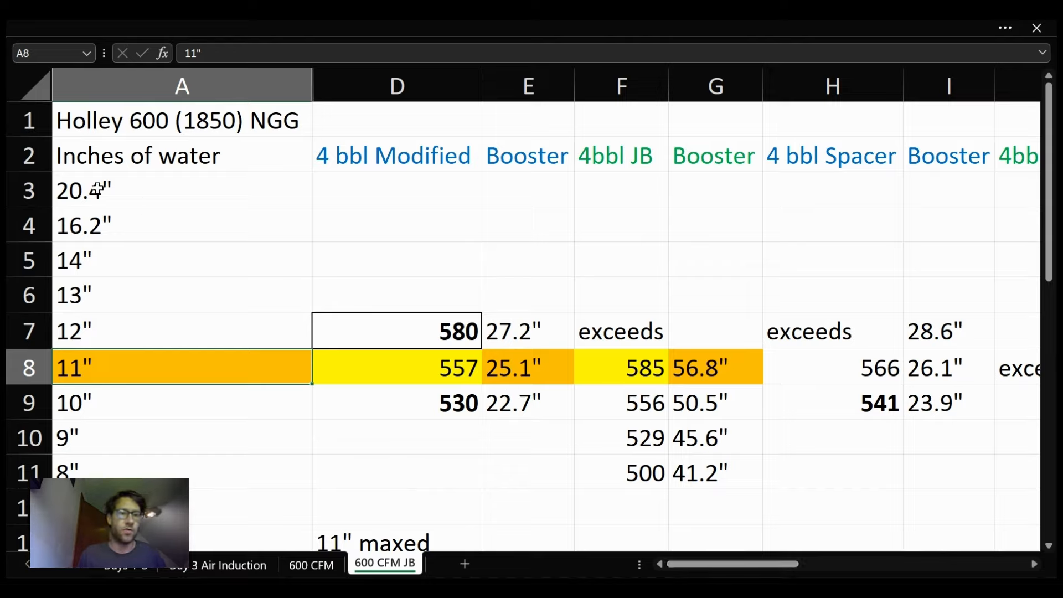
pyautogui.click(167, 190)
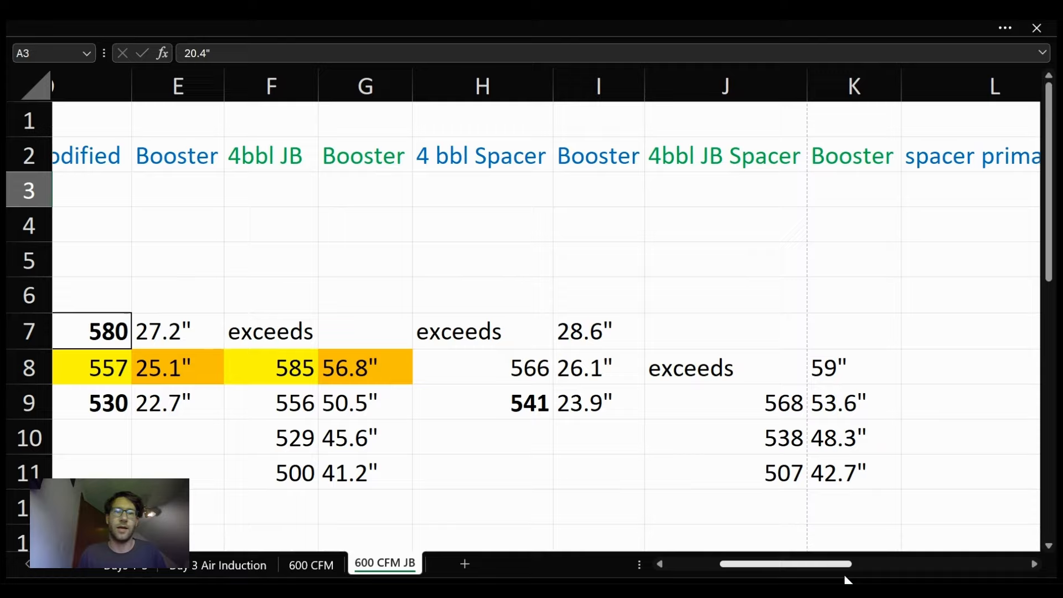
# Step: Scroll right then back left to bring the per-barrel booster signal table into view
pyautogui.hscroll(3)
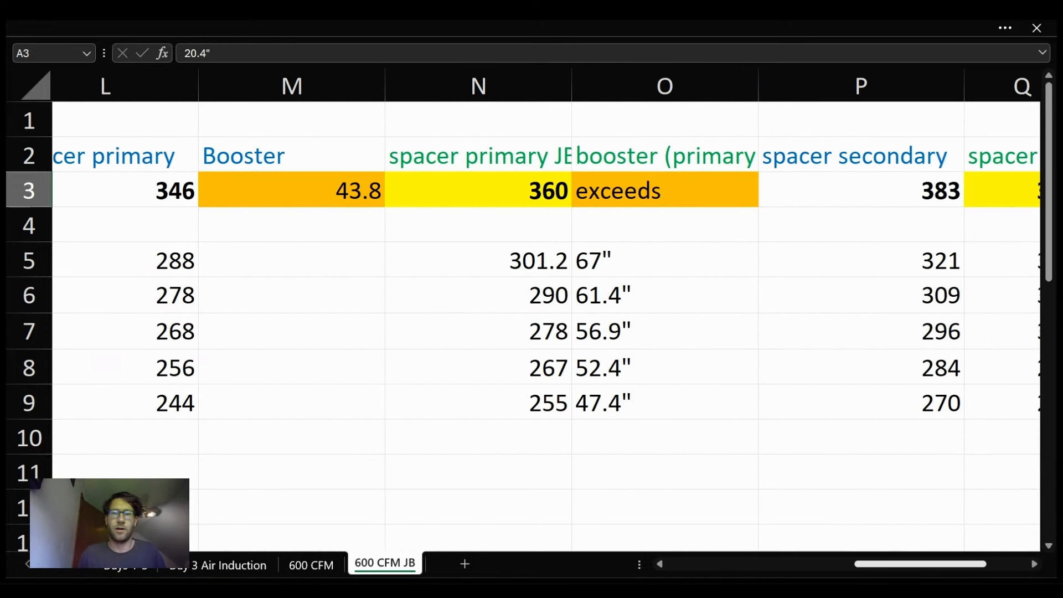
pyautogui.hscroll(3)
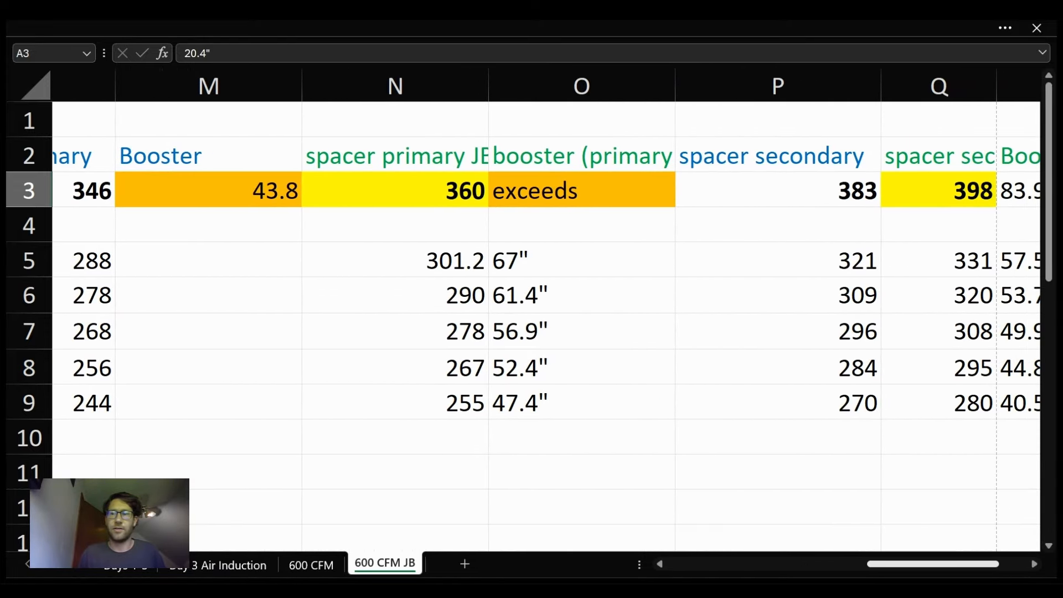
pyautogui.moveTo(241, 306)
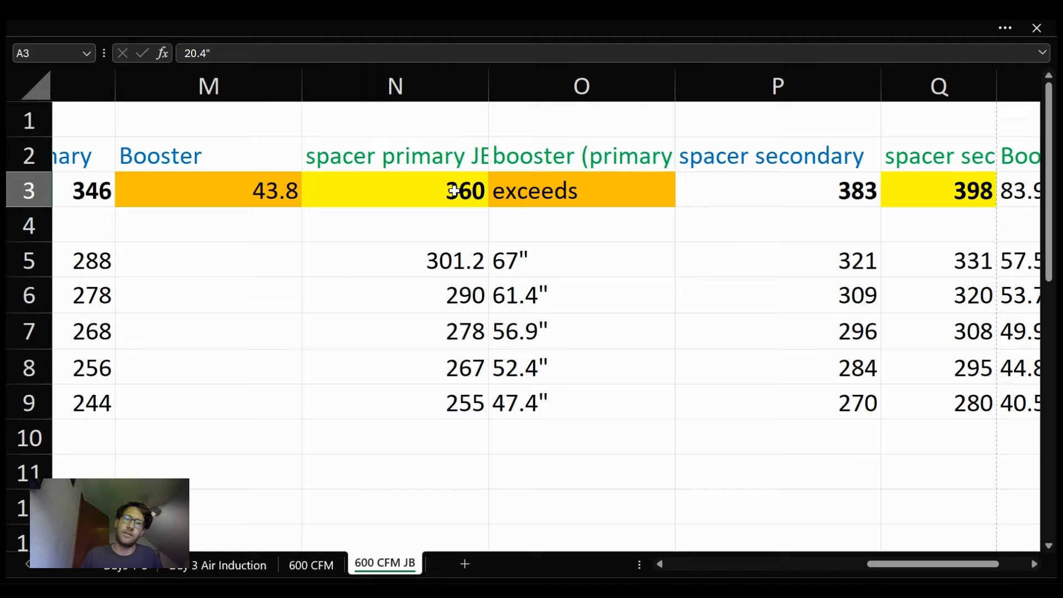
pyautogui.moveTo(414, 220)
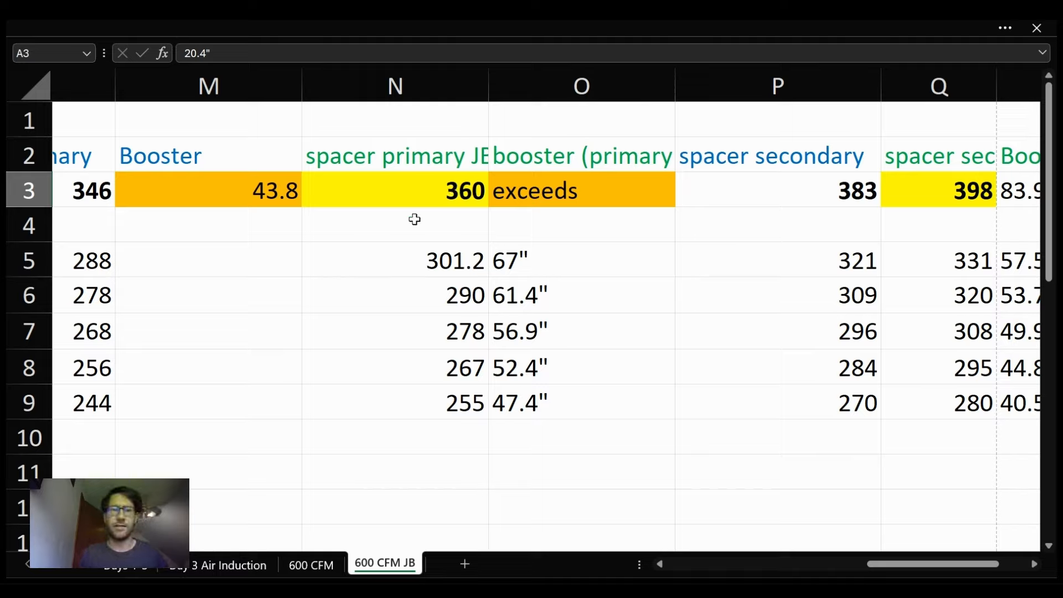
pyautogui.moveTo(367, 202)
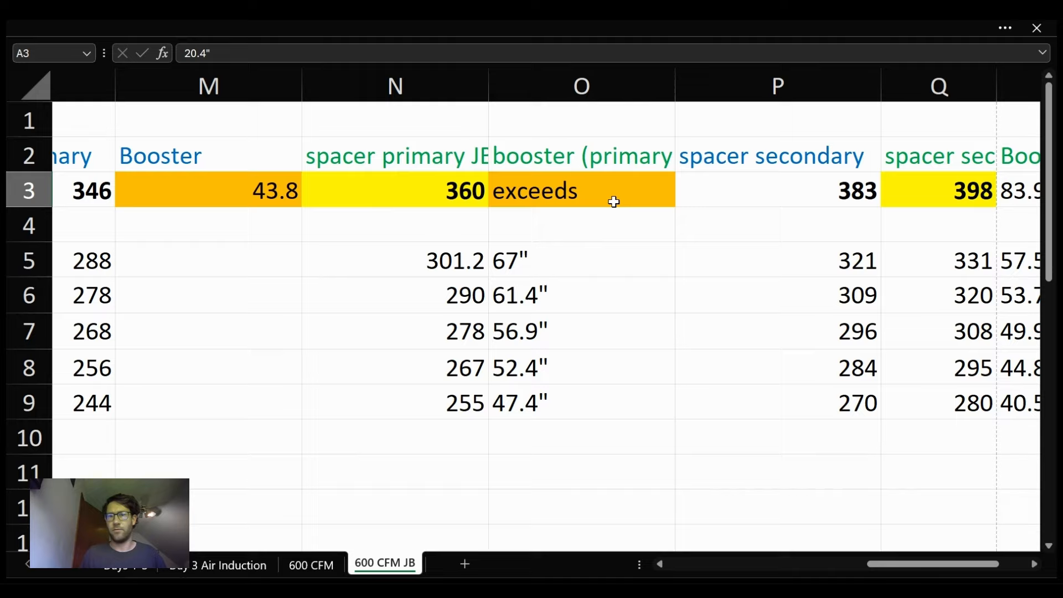
pyautogui.moveTo(598, 193)
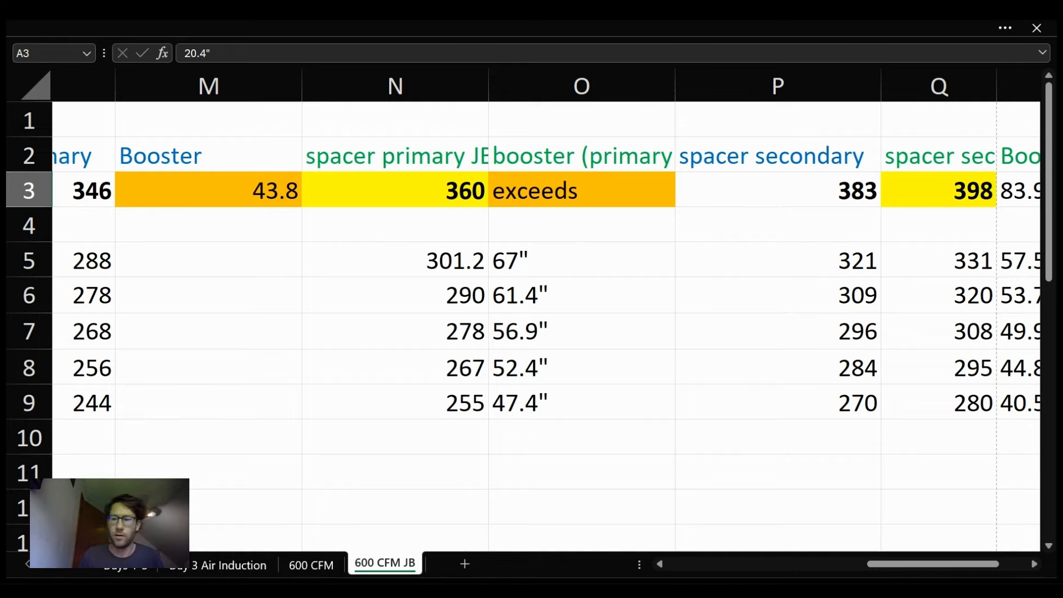
pyautogui.hscroll(3)
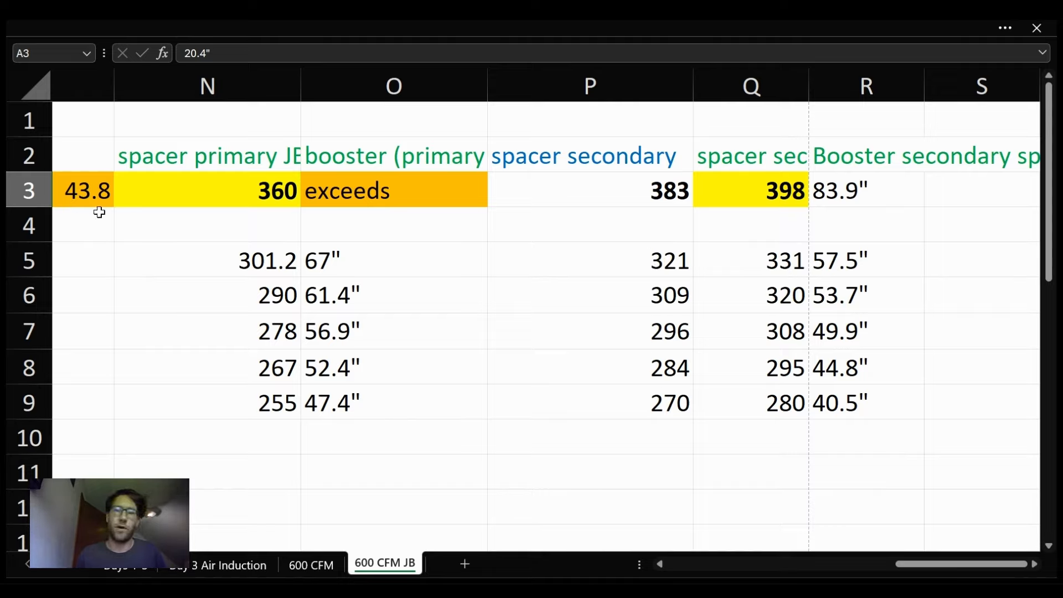
pyautogui.moveTo(795, 207)
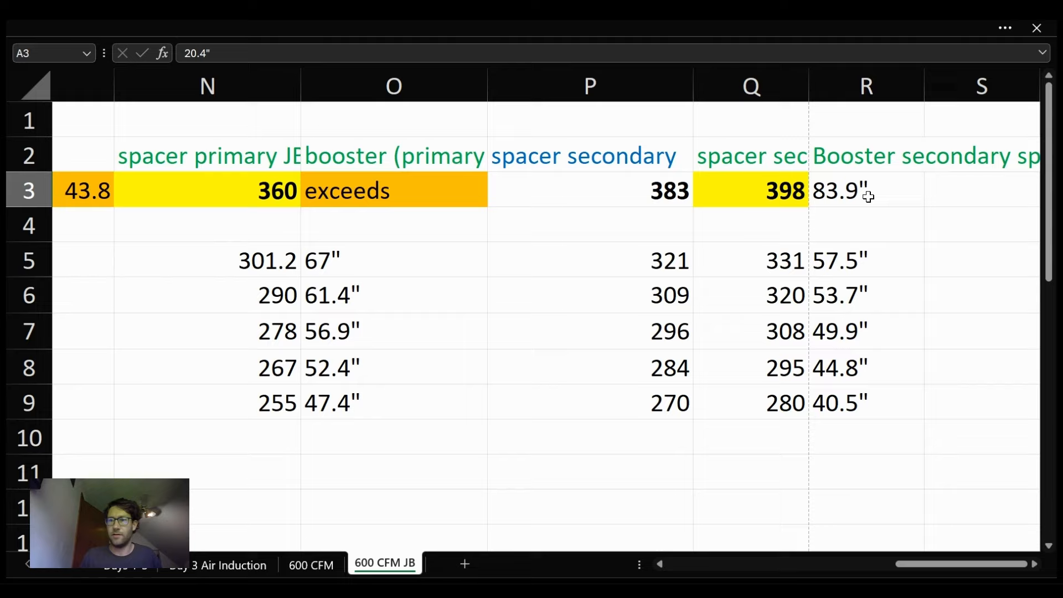
pyautogui.moveTo(876, 192)
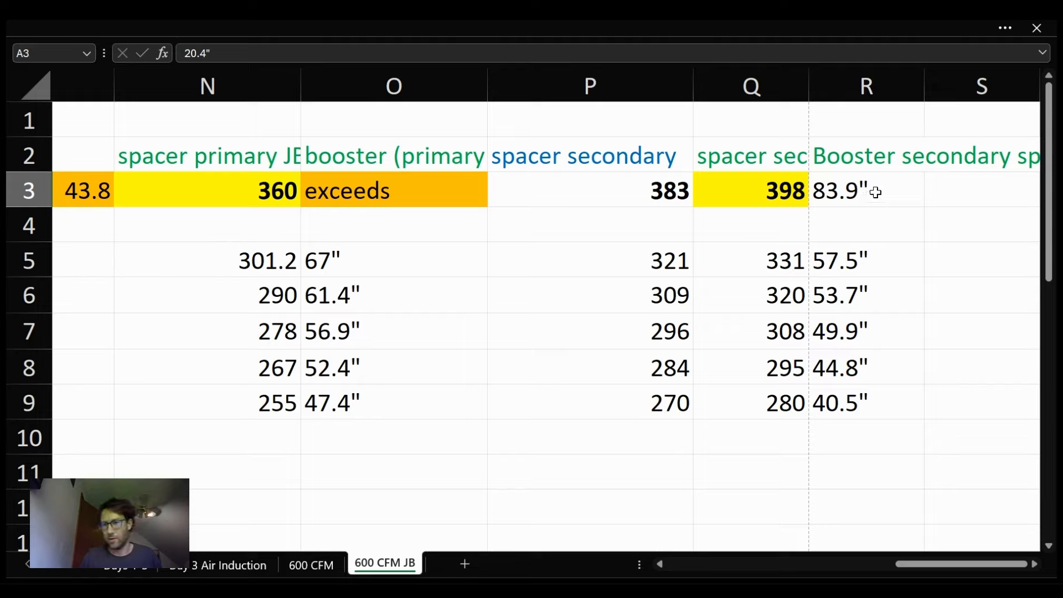
pyautogui.moveTo(824, 245)
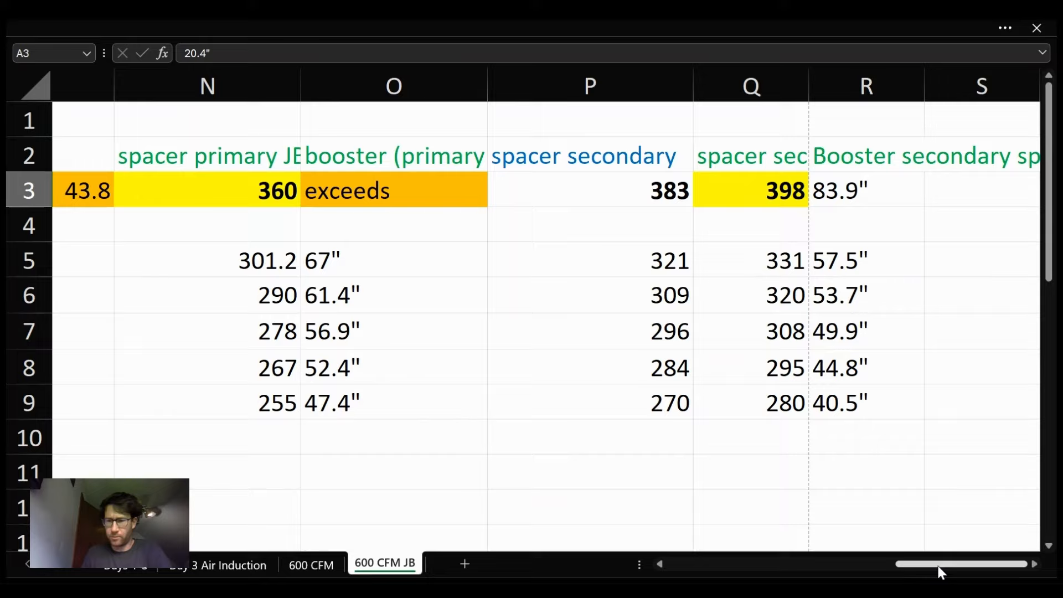
pyautogui.hscroll(-3)
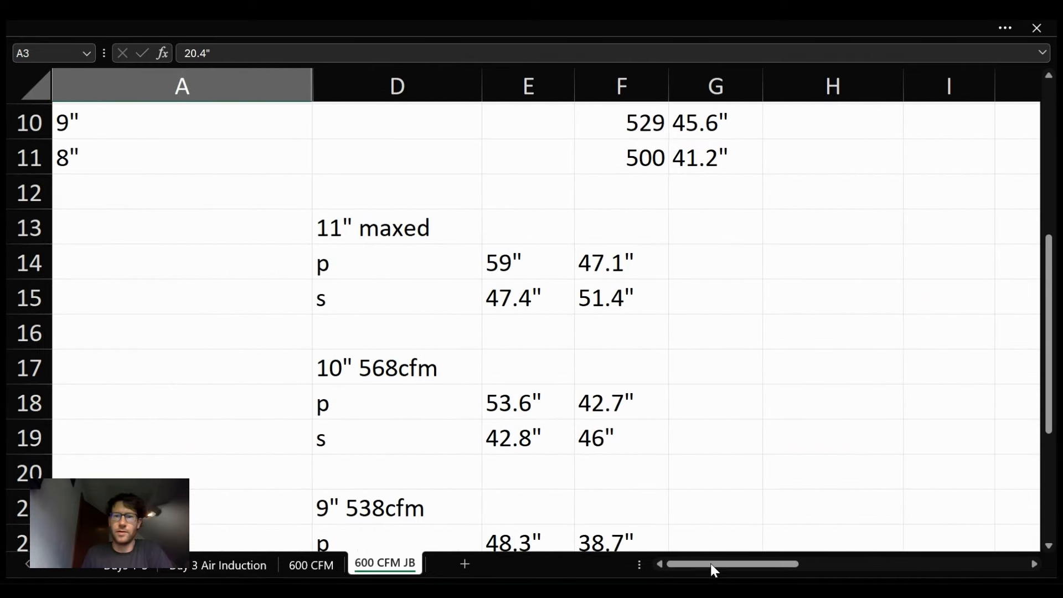
pyautogui.scroll(-3)
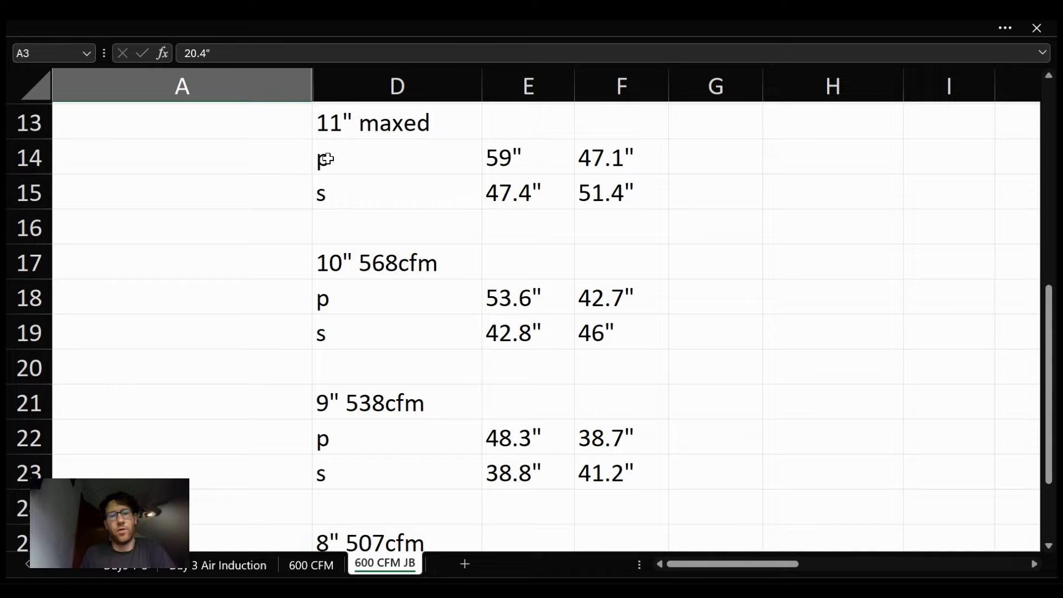
pyautogui.moveTo(475, 187)
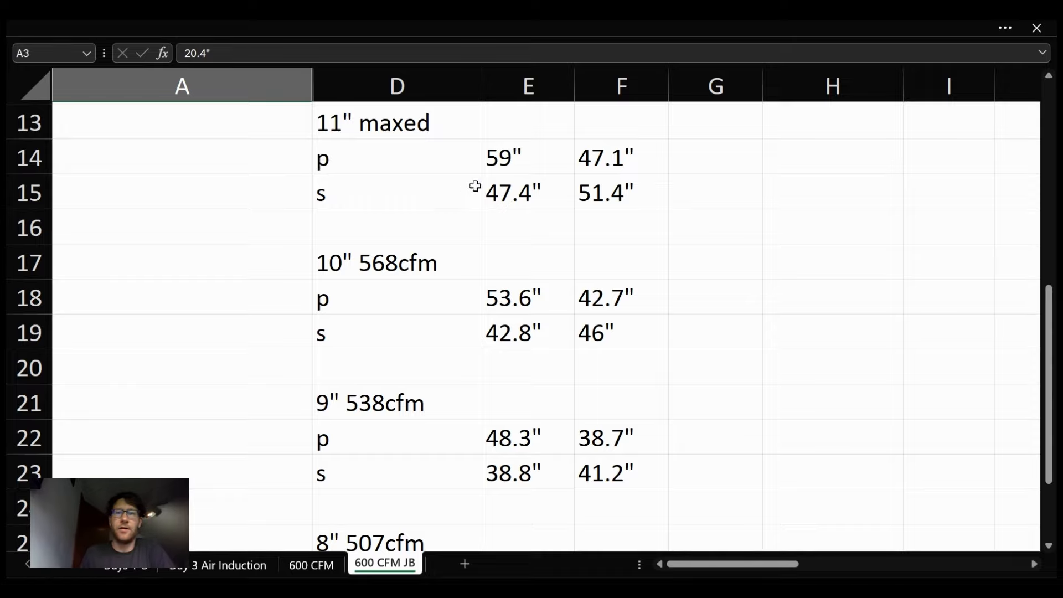
pyautogui.moveTo(489, 163)
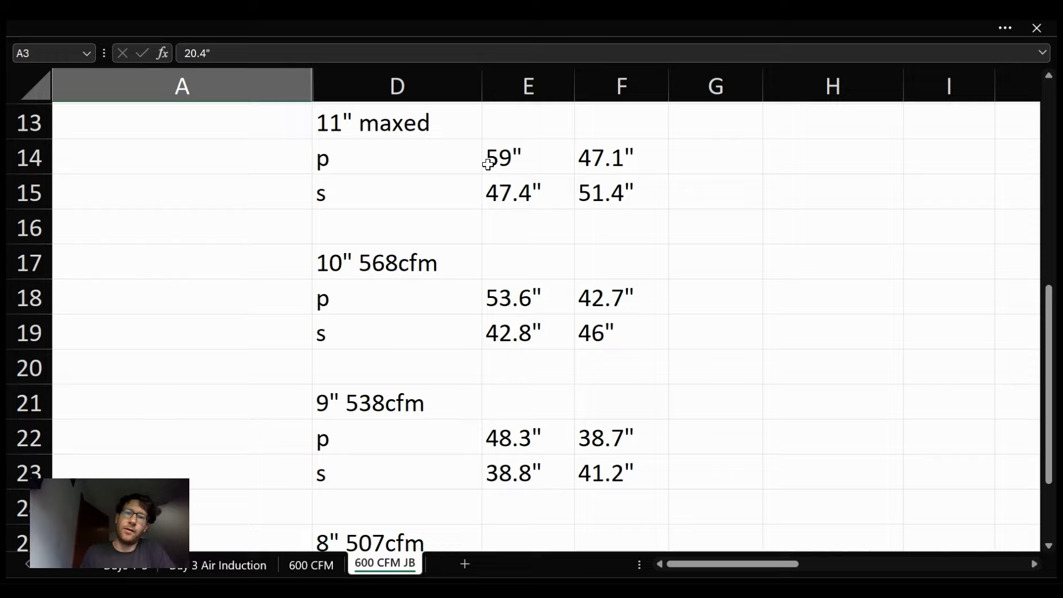
pyautogui.moveTo(457, 161)
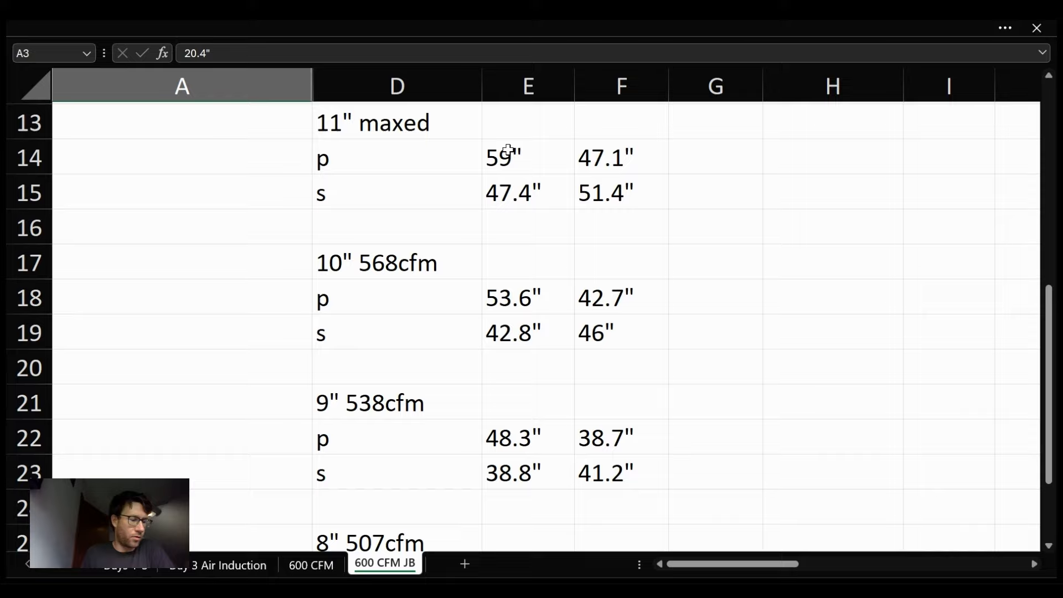
pyautogui.moveTo(972, 306)
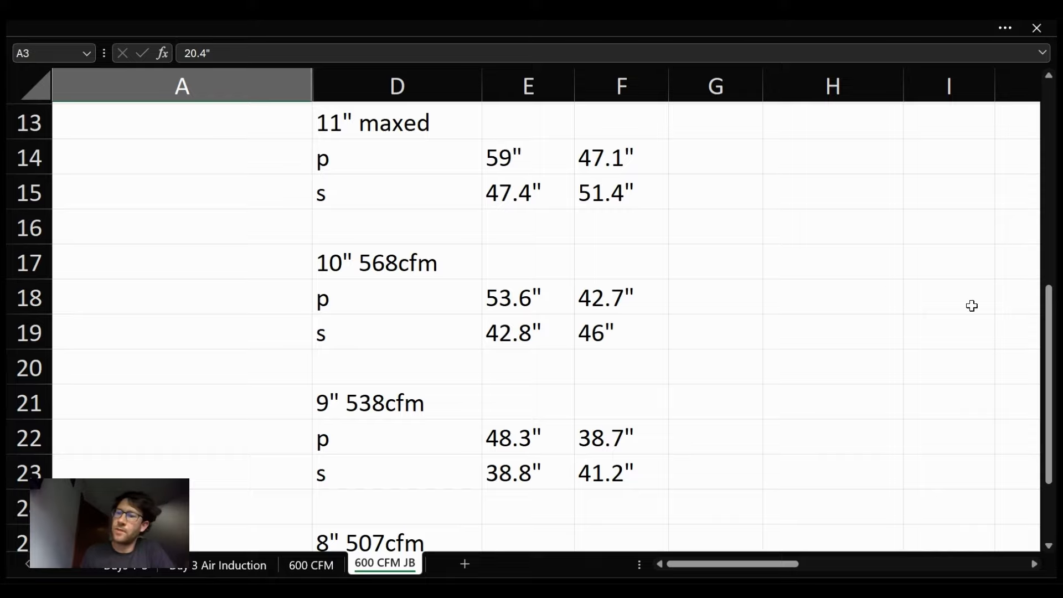
pyautogui.moveTo(516, 191)
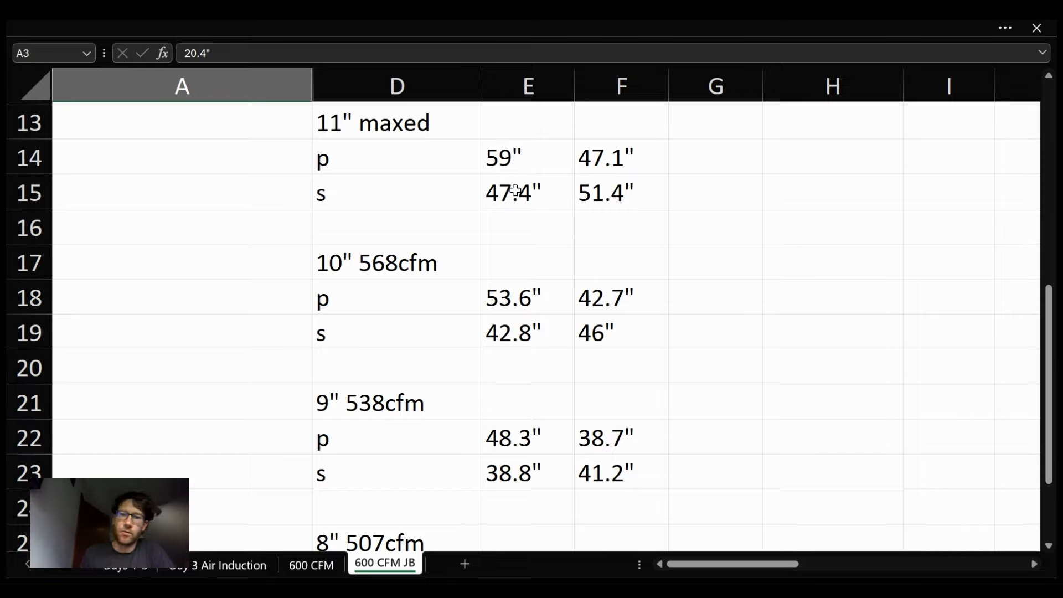
pyautogui.moveTo(508, 171)
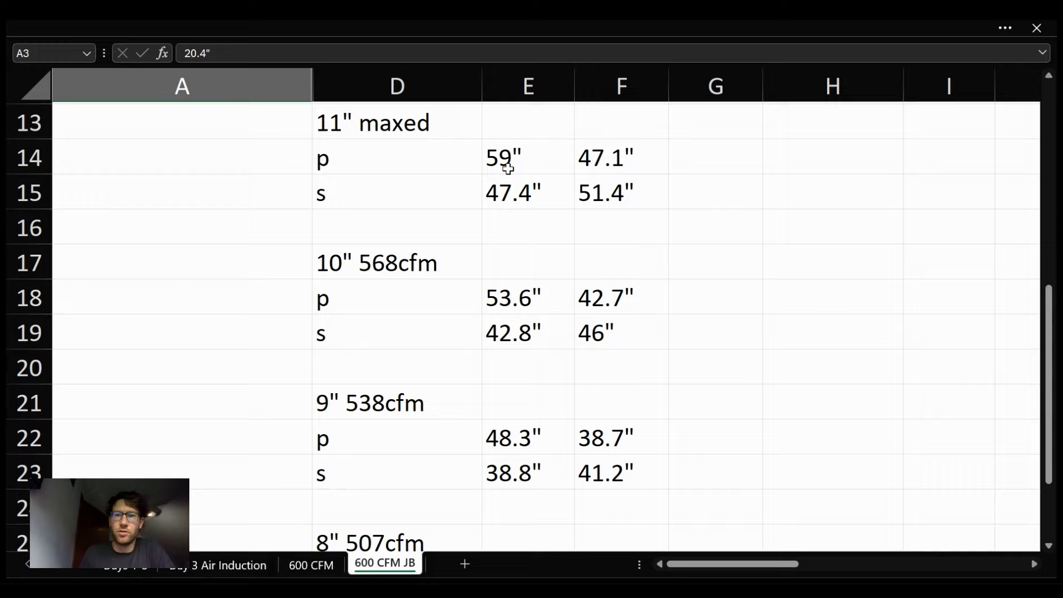
pyautogui.moveTo(493, 186)
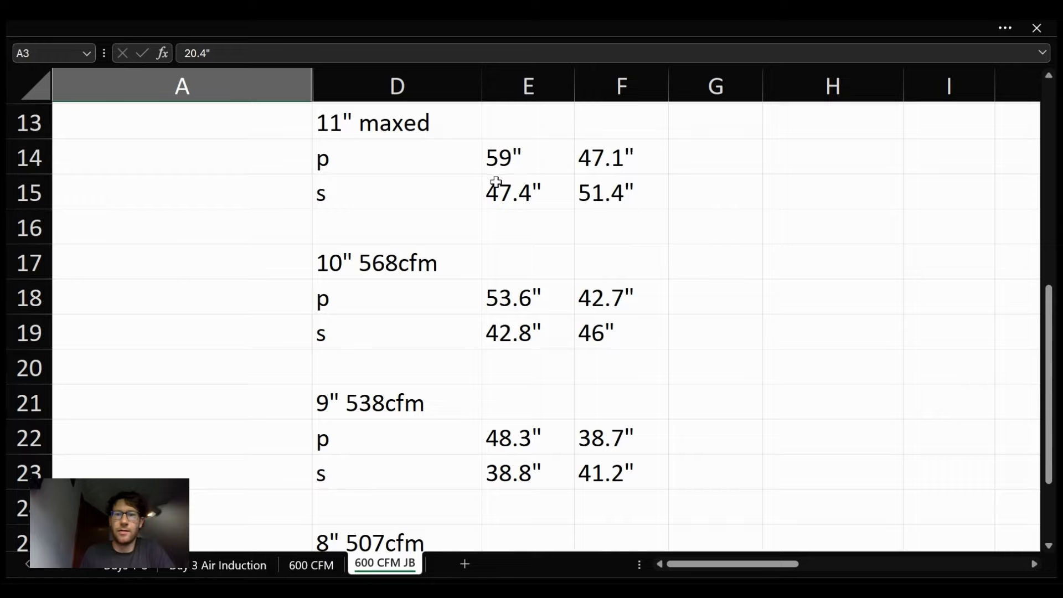
pyautogui.moveTo(604, 160)
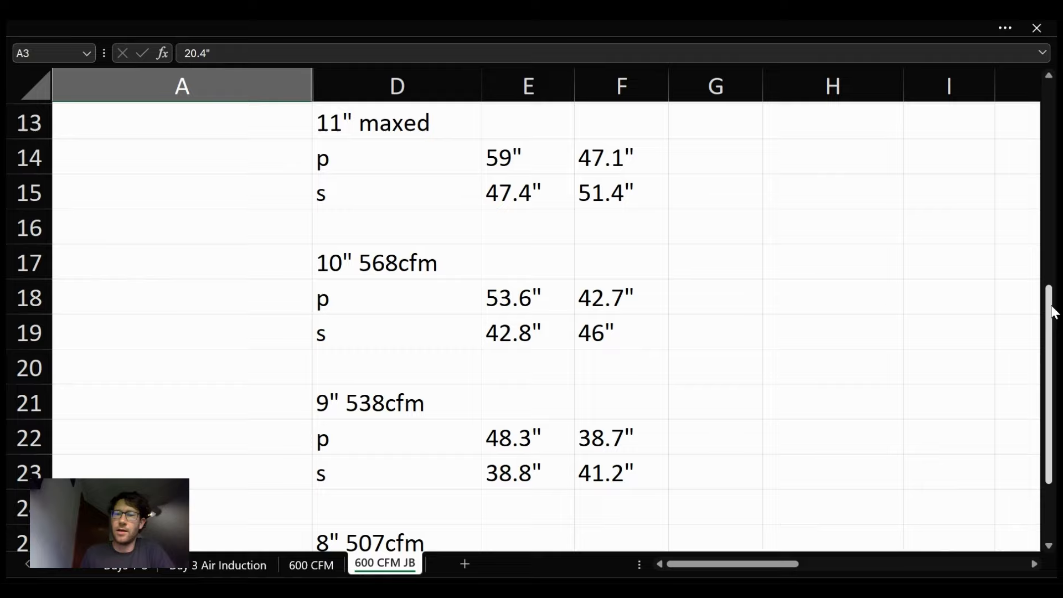
pyautogui.scroll(-3)
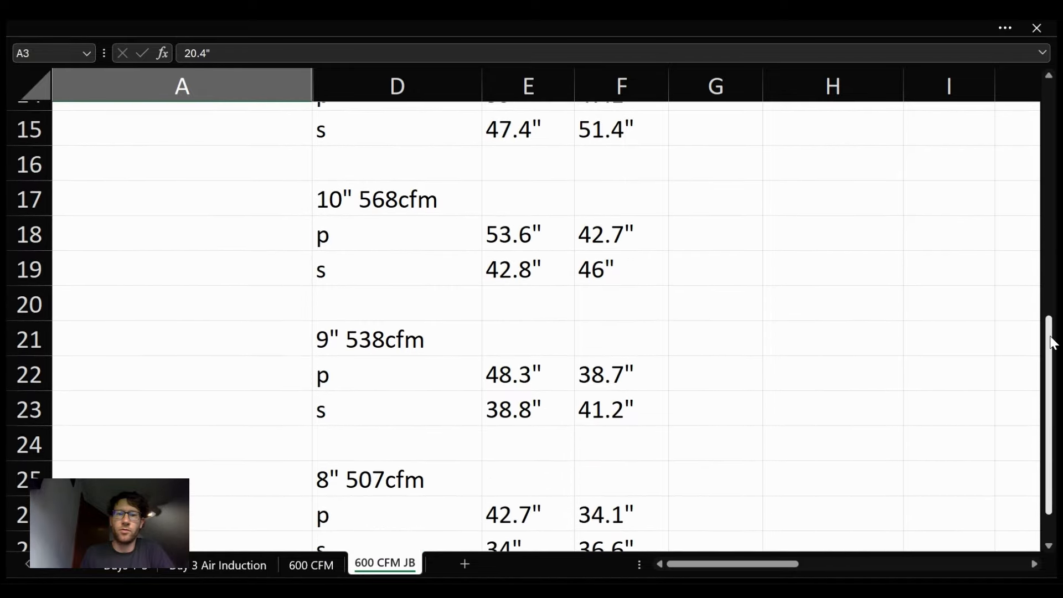
pyautogui.scroll(-3)
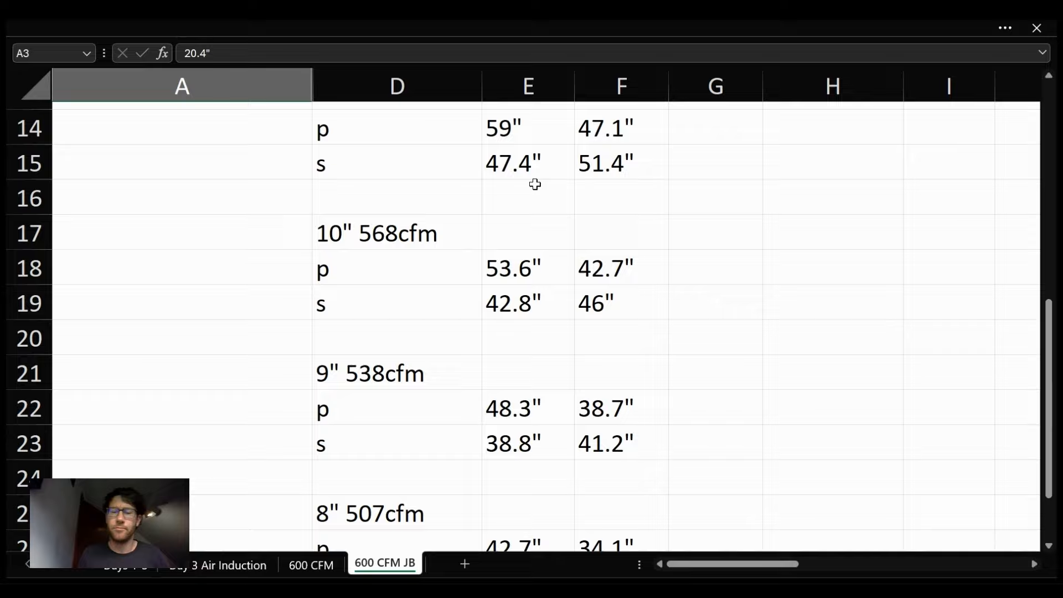
pyautogui.moveTo(641, 360)
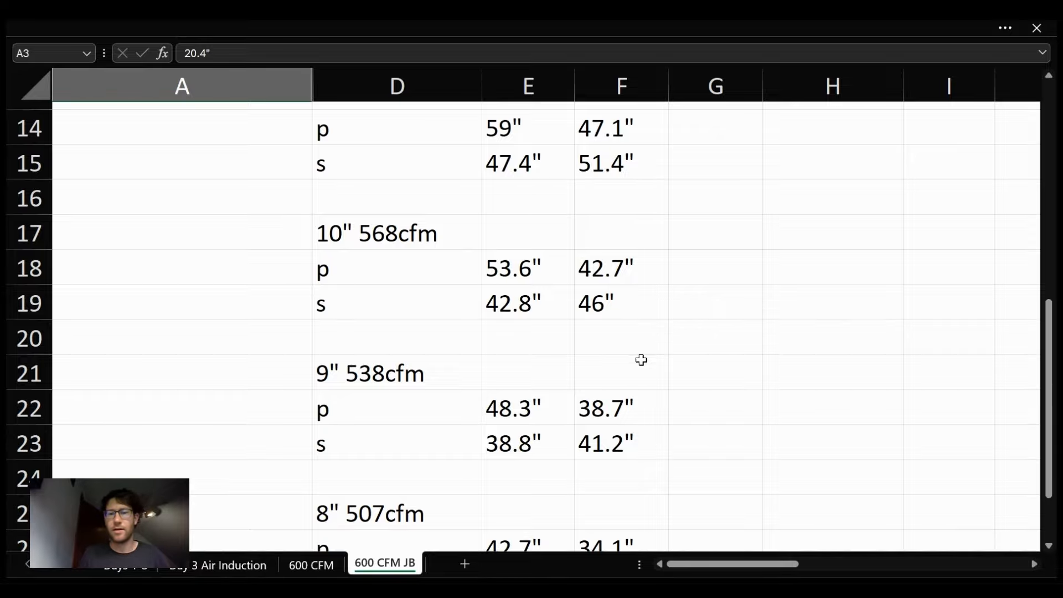